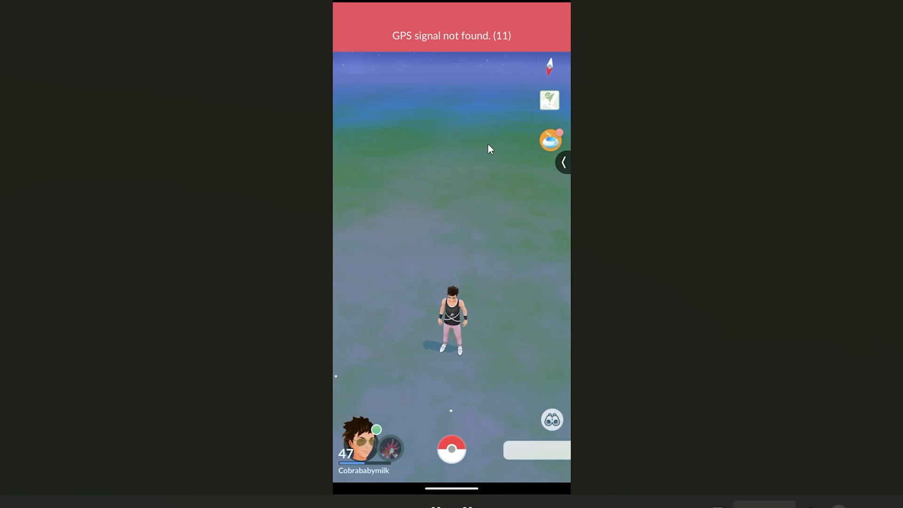
pyautogui.moveTo(459, 62)
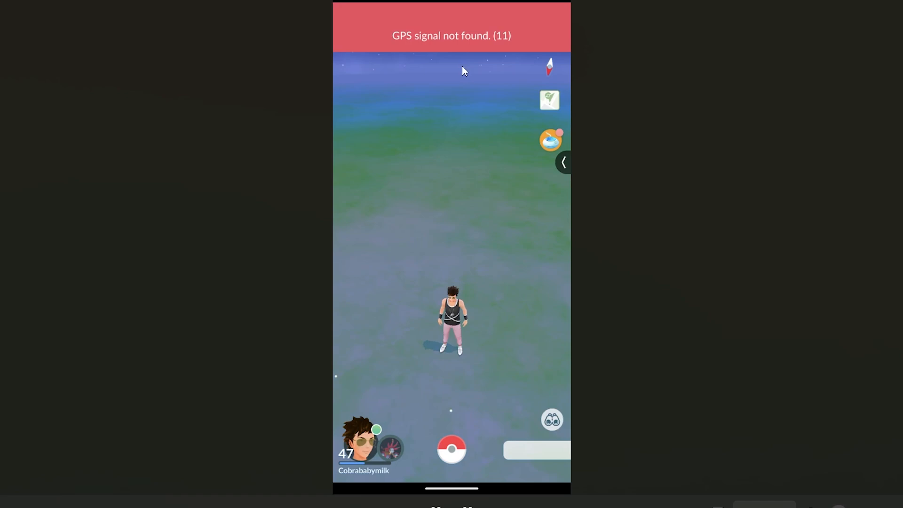
pyautogui.moveTo(499, 72)
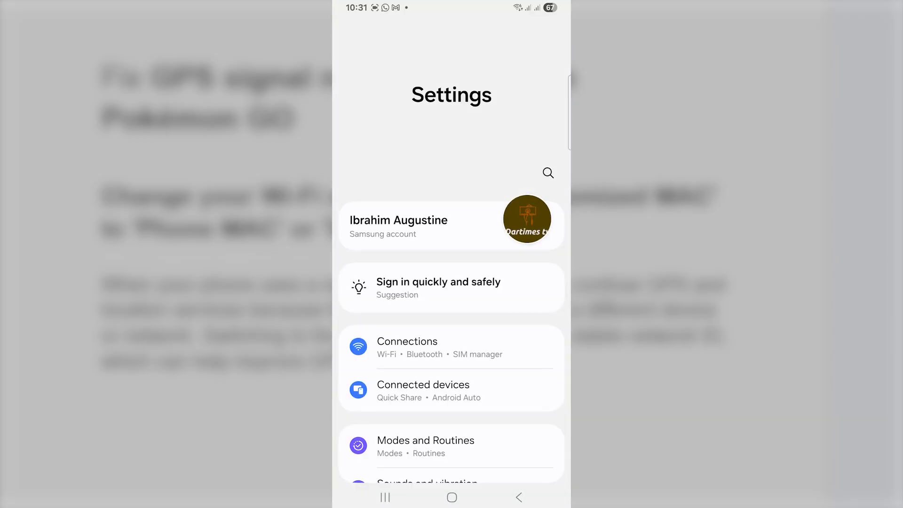
# - Change the connected ZTE_35C9CC Wi-Fi network's MAC address type to Phone MAC
pyautogui.click(406, 346)
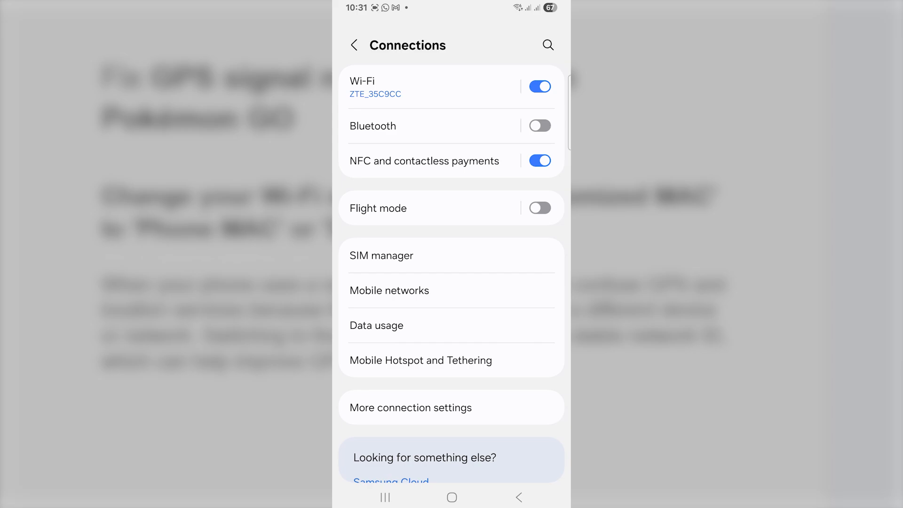
pyautogui.click(362, 80)
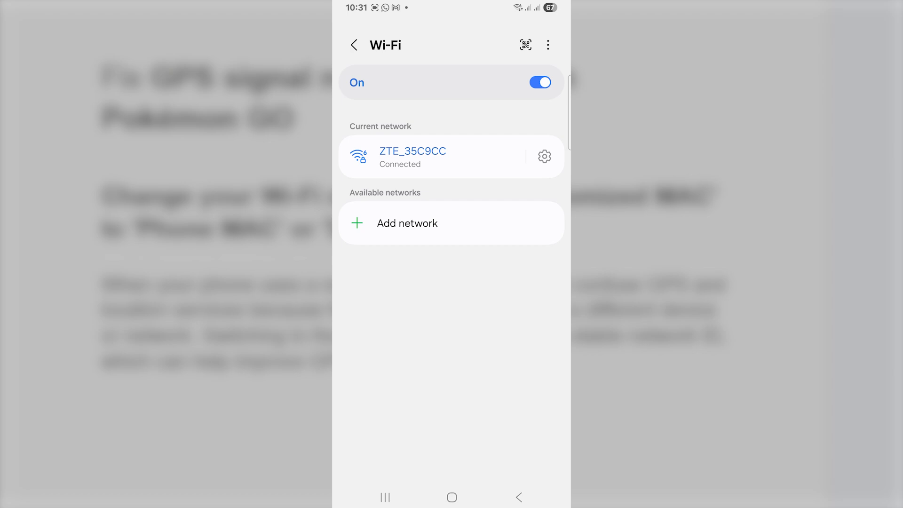
pyautogui.click(544, 157)
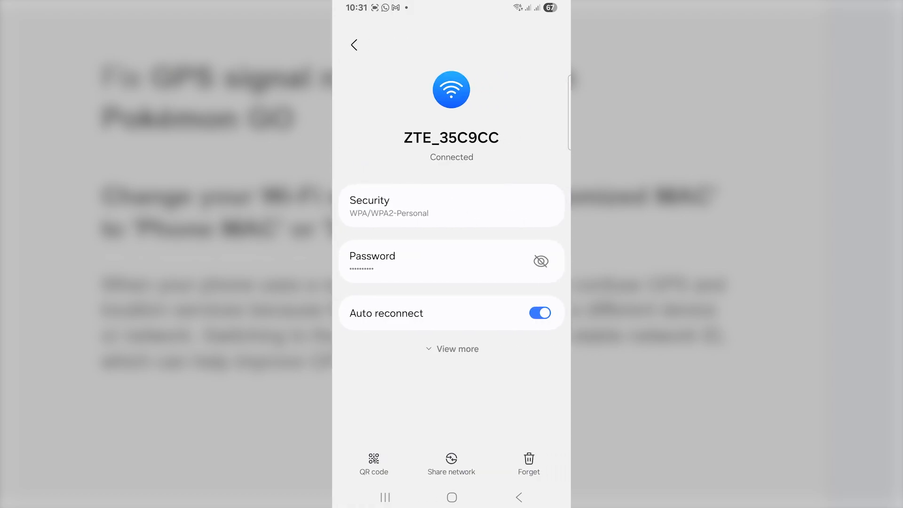
pyautogui.click(452, 348)
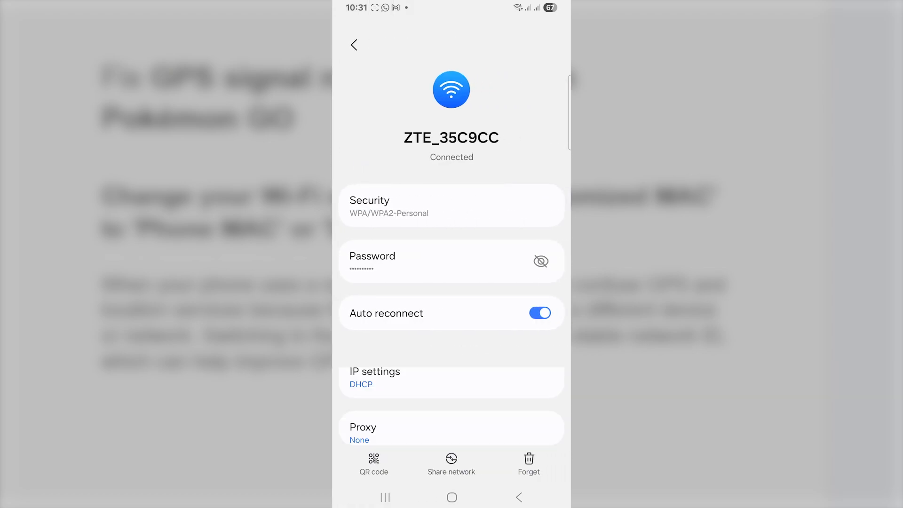
pyautogui.scroll(-3)
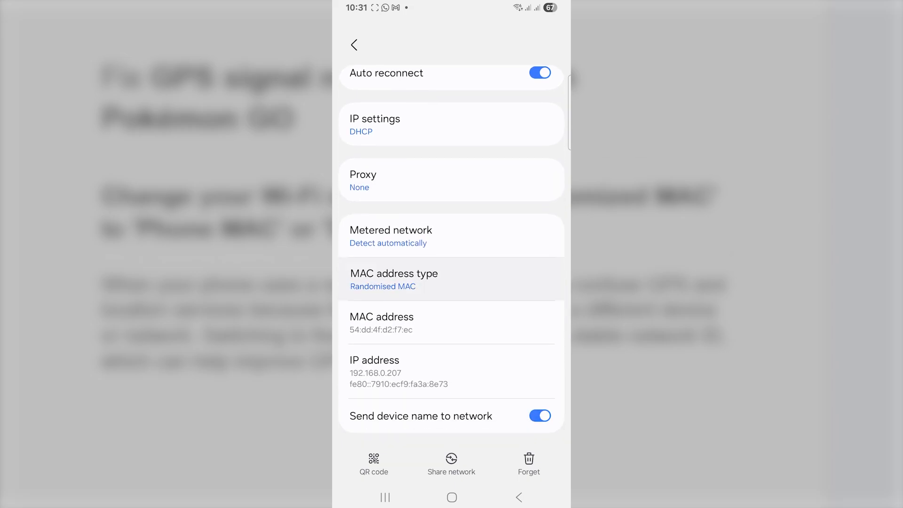
pyautogui.click(393, 279)
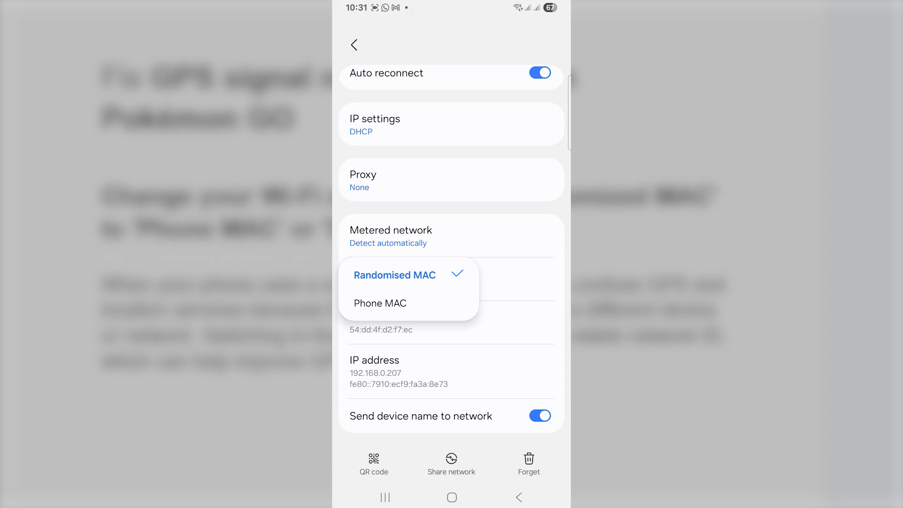
pyautogui.click(380, 303)
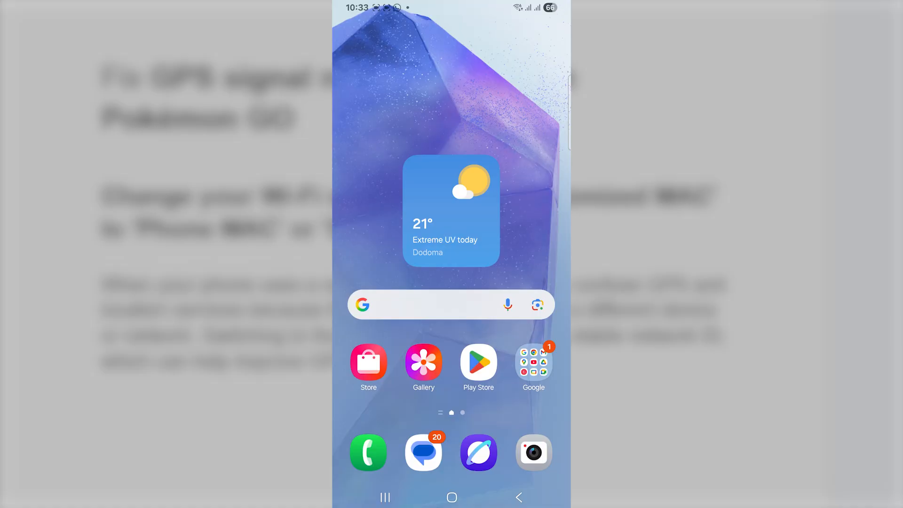
# - Reopen Settings from the quick panel gear and go into Location
pyautogui.scroll(-3)
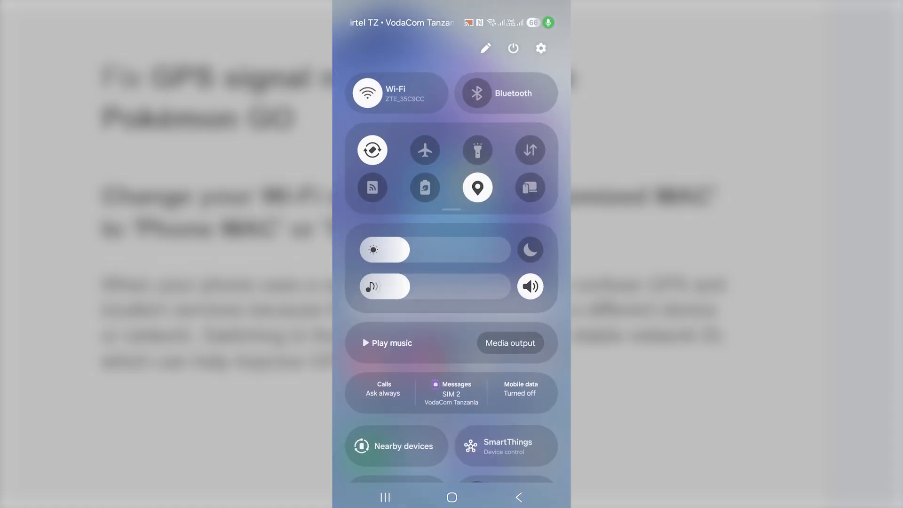
pyautogui.click(540, 48)
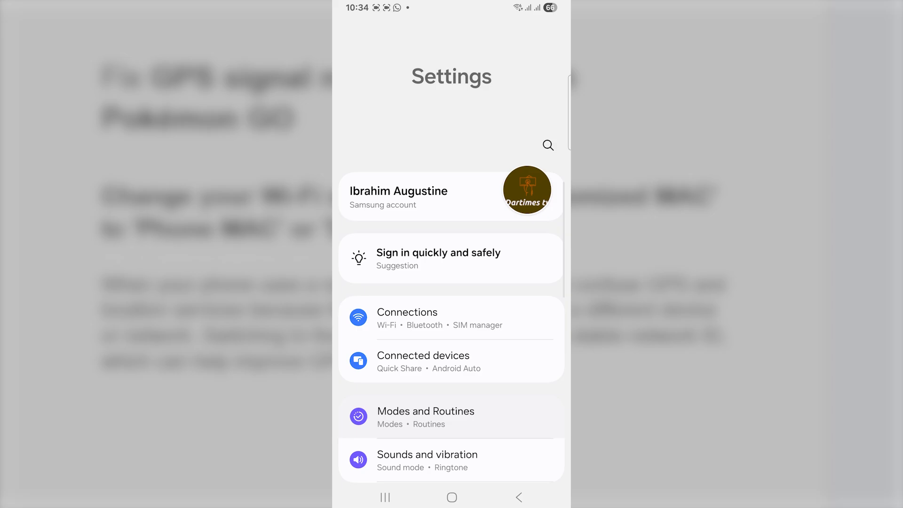
pyautogui.scroll(-3)
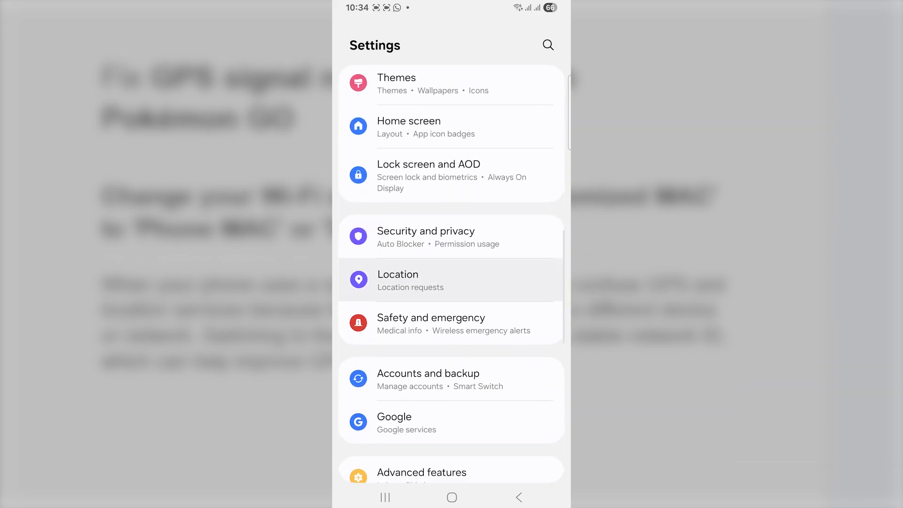
pyautogui.click(397, 279)
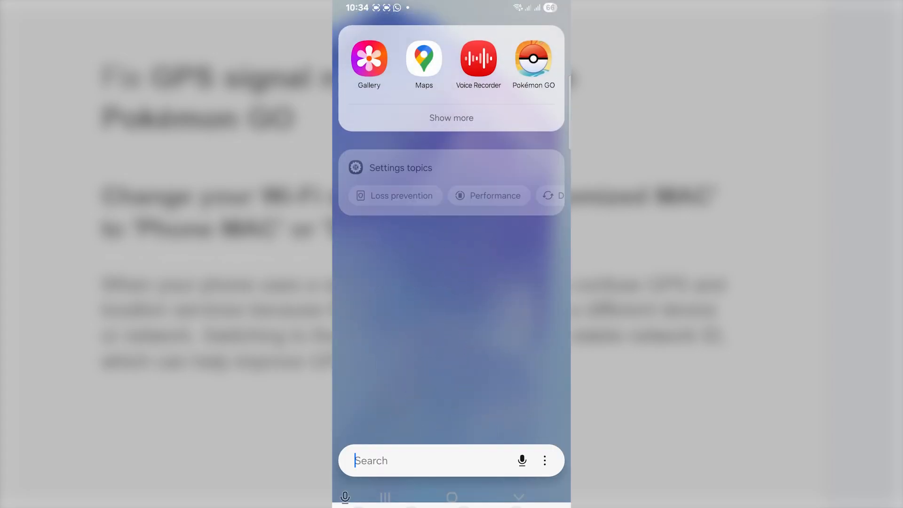
# - Launch Google Maps from a 'maps' search and accept the Location Accuracy prompt
pyautogui.write('maps')
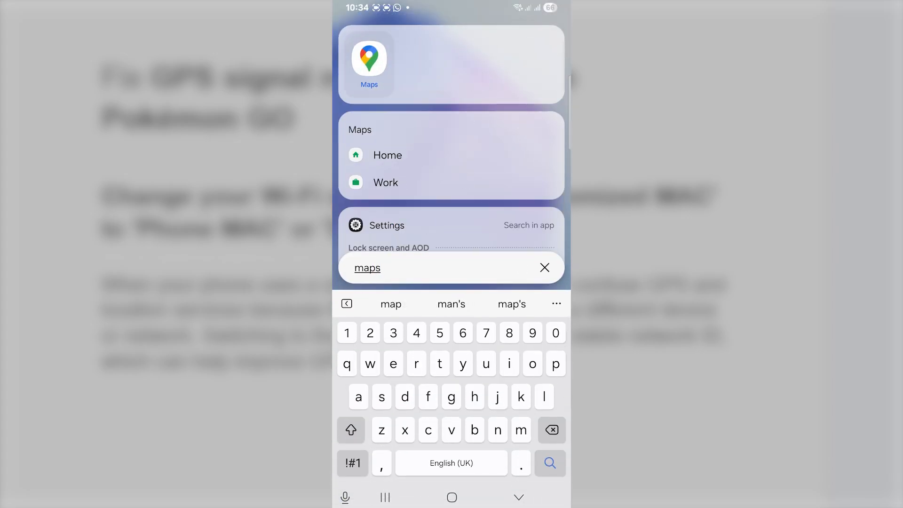
pyautogui.click(369, 65)
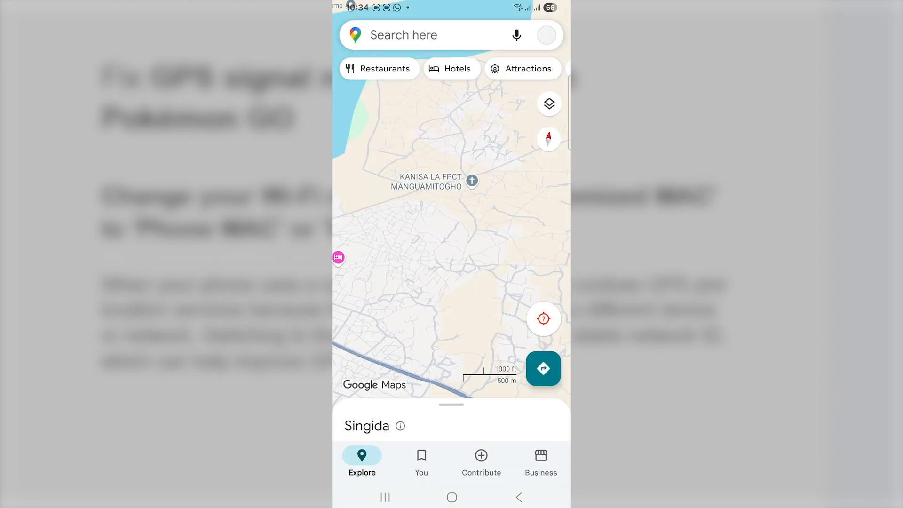
pyautogui.click(544, 318)
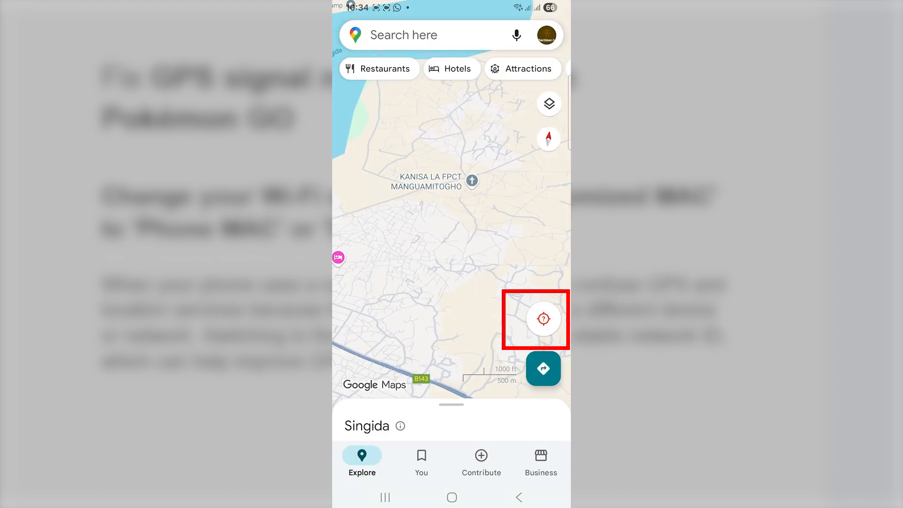
pyautogui.click(542, 319)
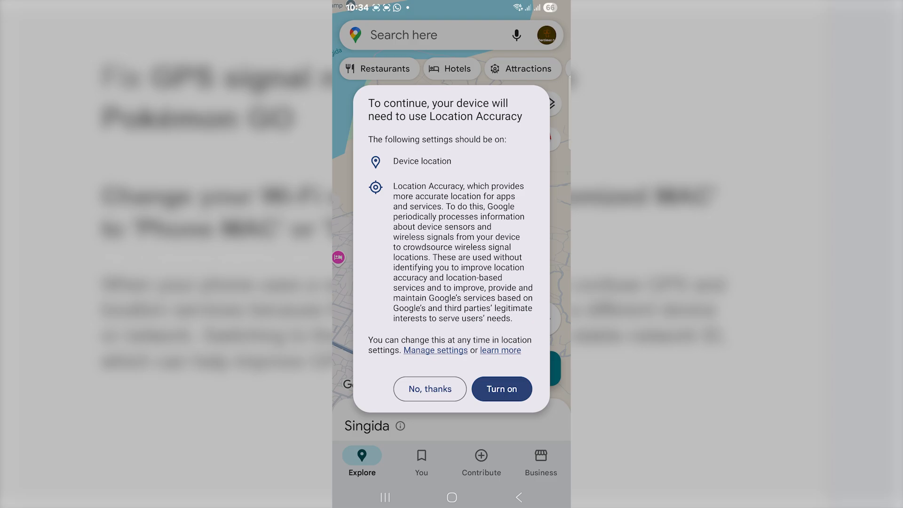
pyautogui.click(429, 389)
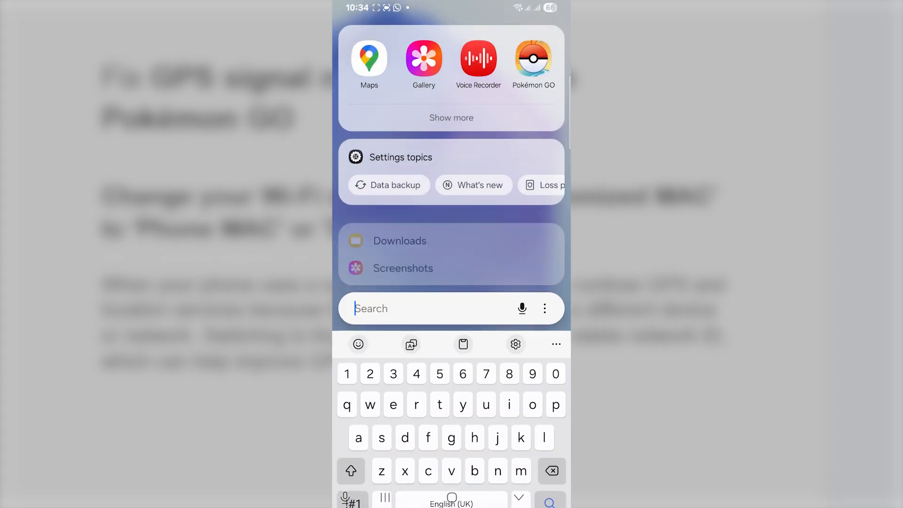
# - Launch Play Store, search 'pokemon go', and open the Pokémon GO result
pyautogui.write('pokem')
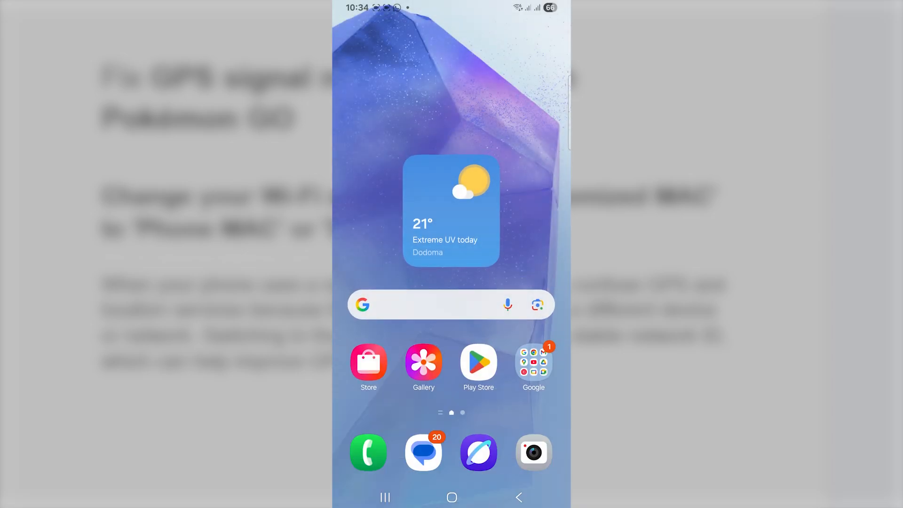
pyautogui.click(478, 362)
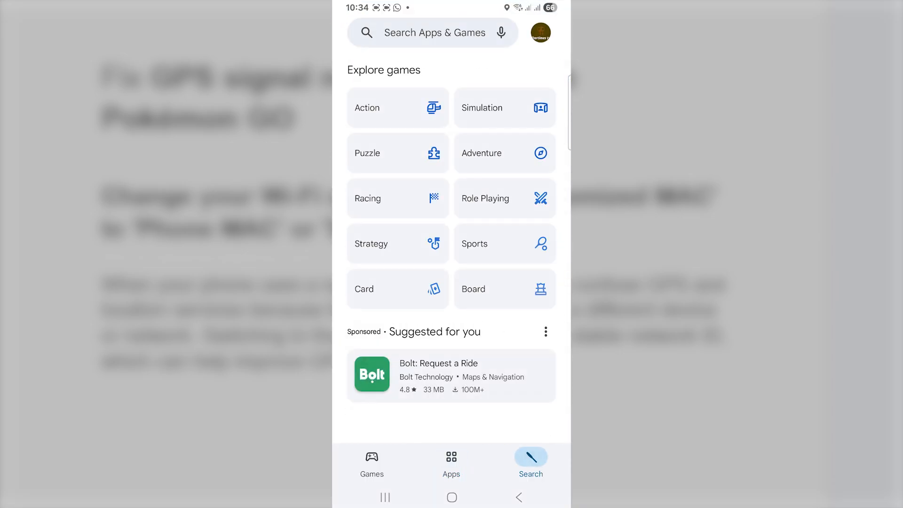
pyautogui.write('poke')
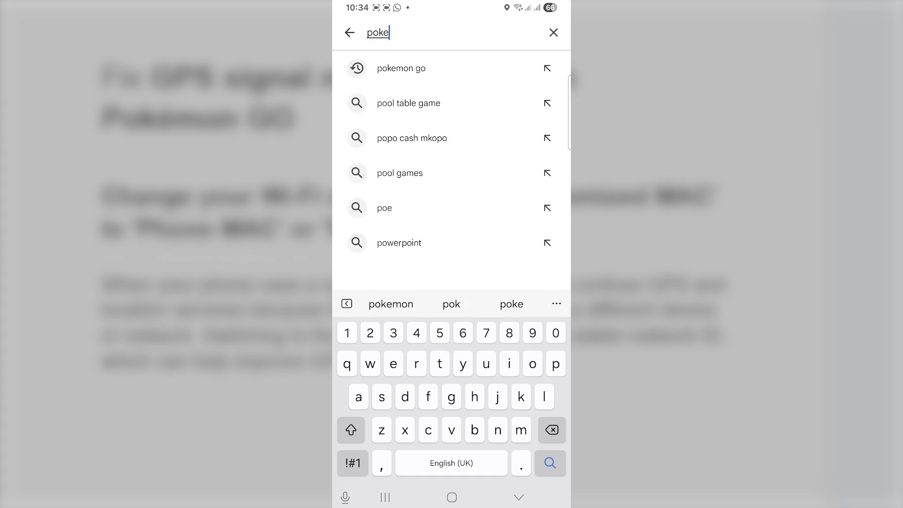
pyautogui.click(401, 68)
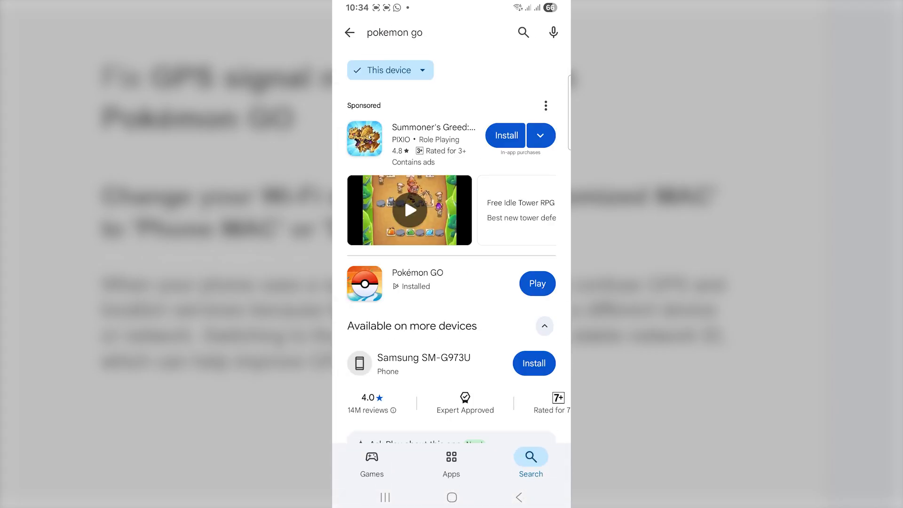
pyautogui.click(364, 283)
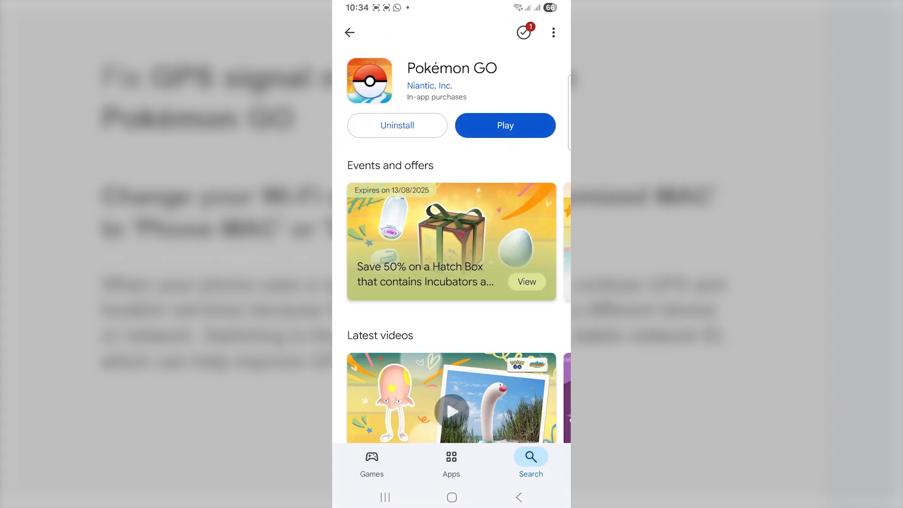